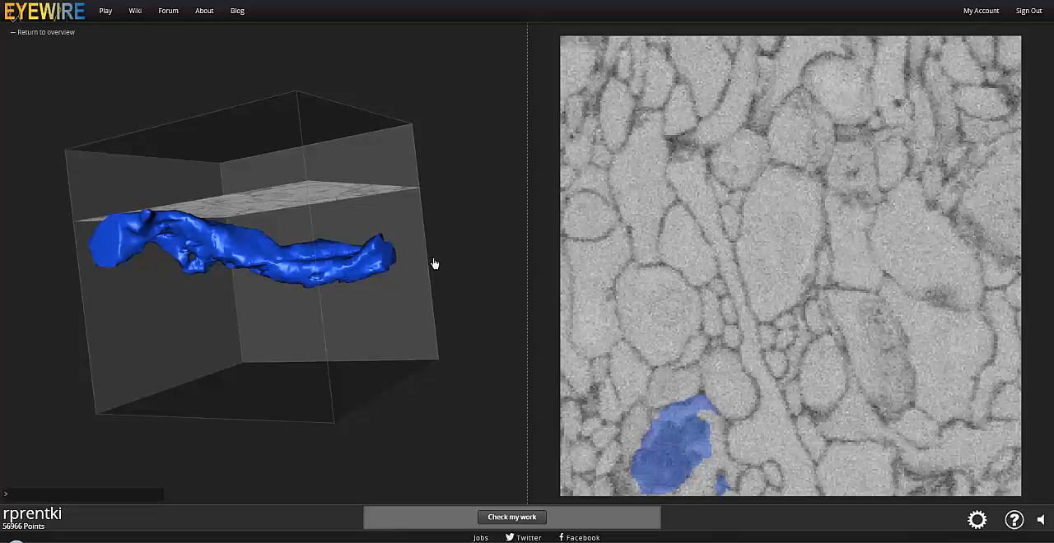
mouse_move(459, 284)
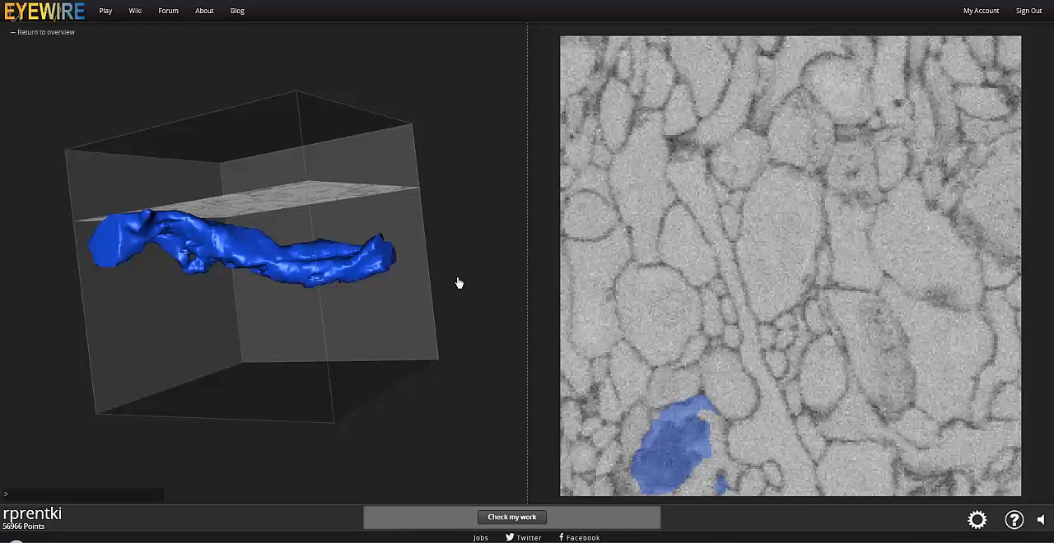
mouse_move(420, 239)
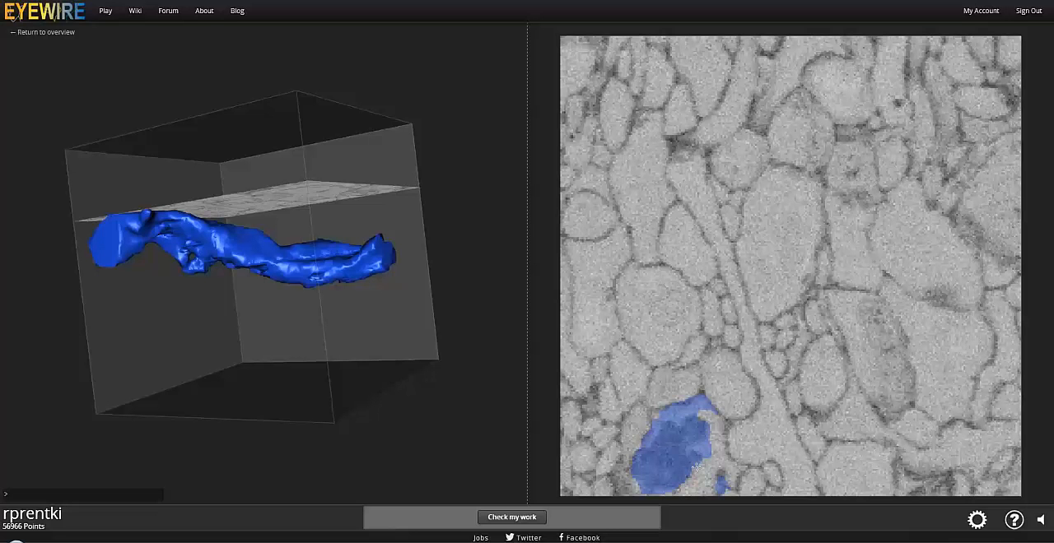
mouse_move(700, 432)
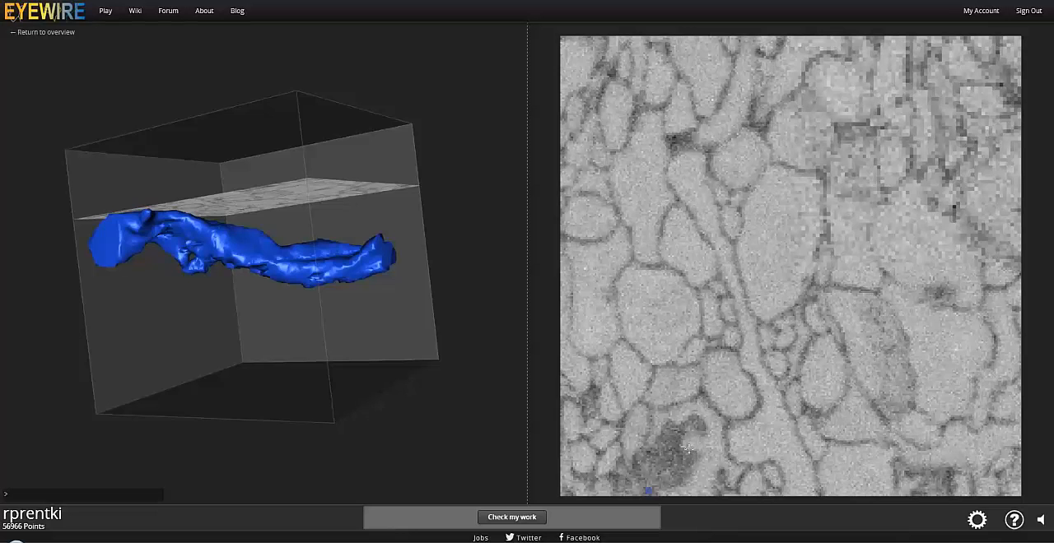
- Add the adjoining 2D region to the traced segment so it appears light blue in 3D
click(674, 445)
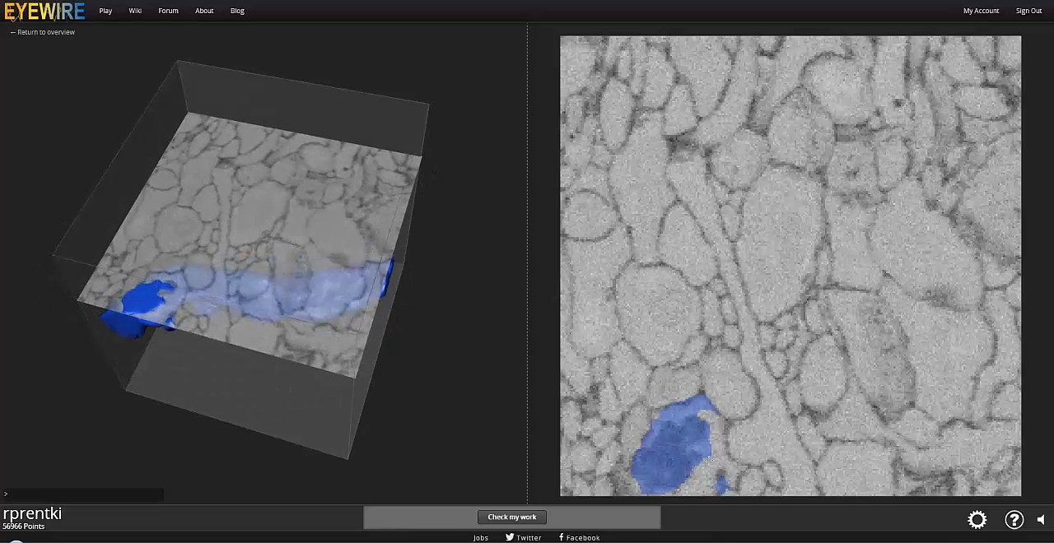
click(708, 455)
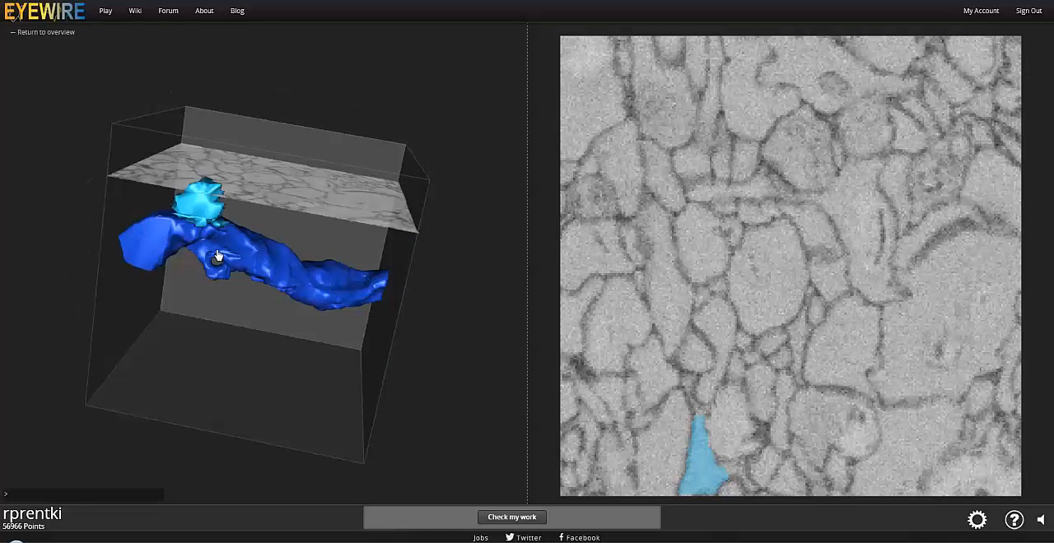
- Orbit the cube to inspect the segment from above and from the side
drag(218, 255, 254, 239)
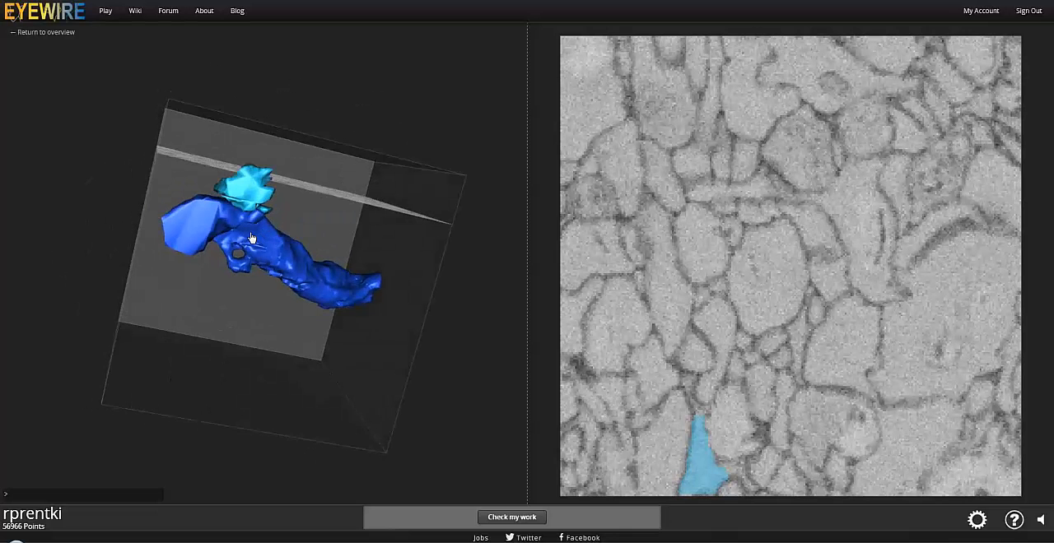
drag(247, 239, 247, 222)
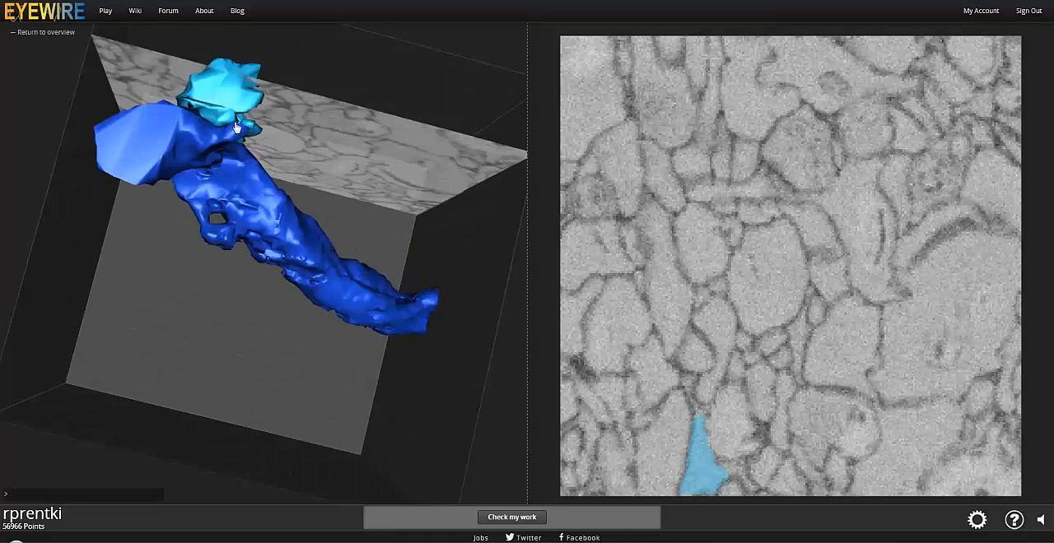
drag(235, 127, 189, 165)
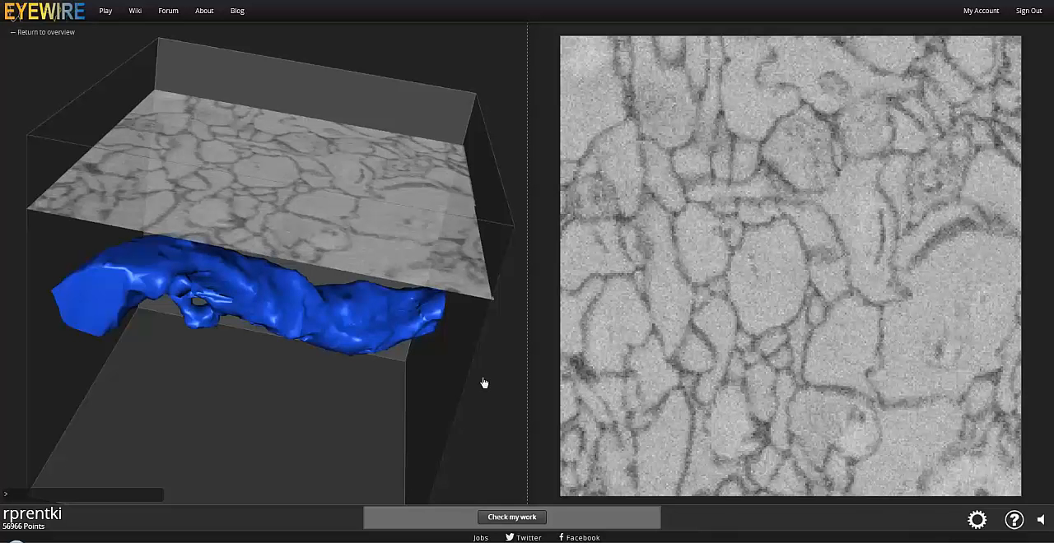
- Scroll down three slices to where the blue segment crosses as a wide curving band
scroll(down, 3)
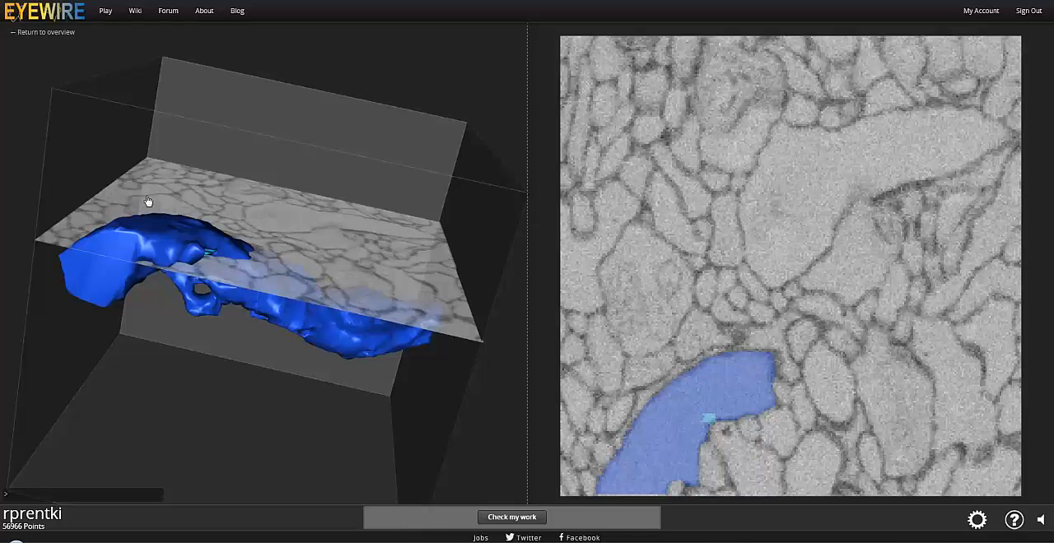
mouse_move(209, 196)
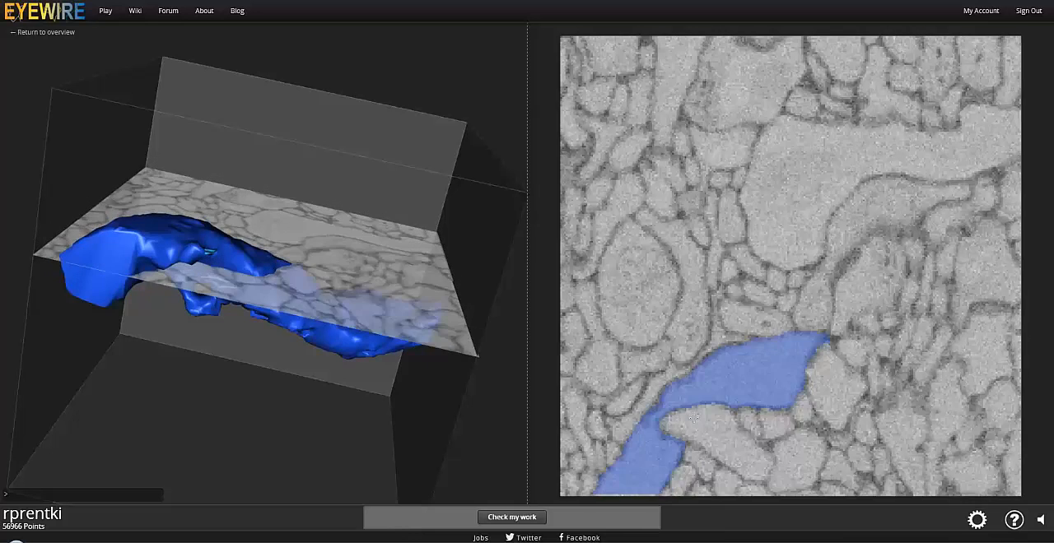
- Scroll down three more slices to the elongated blue region with light-blue specks
scroll(down, 3)
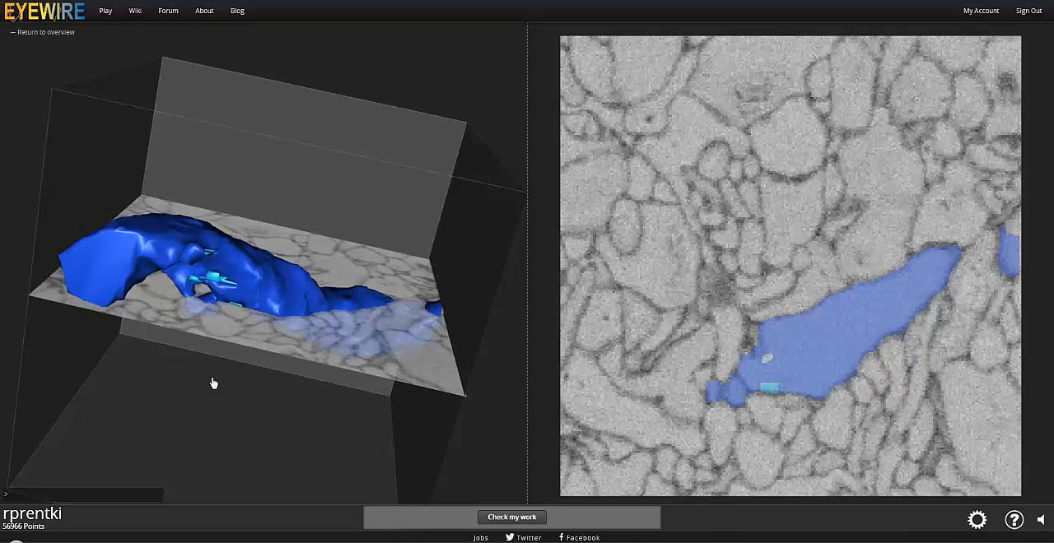
- Orbit to a top-down 3D view and select the light-blue fragment beside the blue cross-section
drag(214, 383, 248, 310)
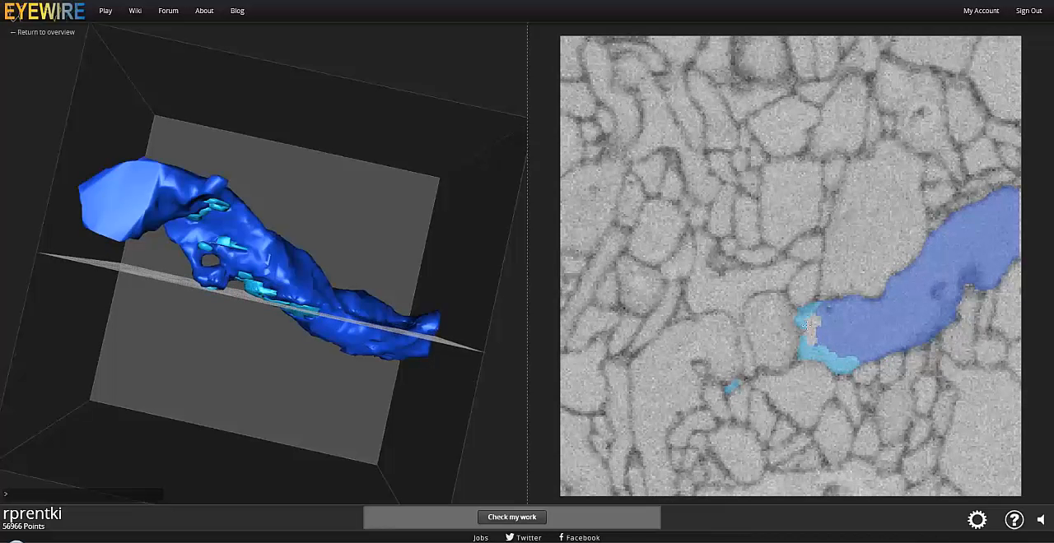
click(811, 325)
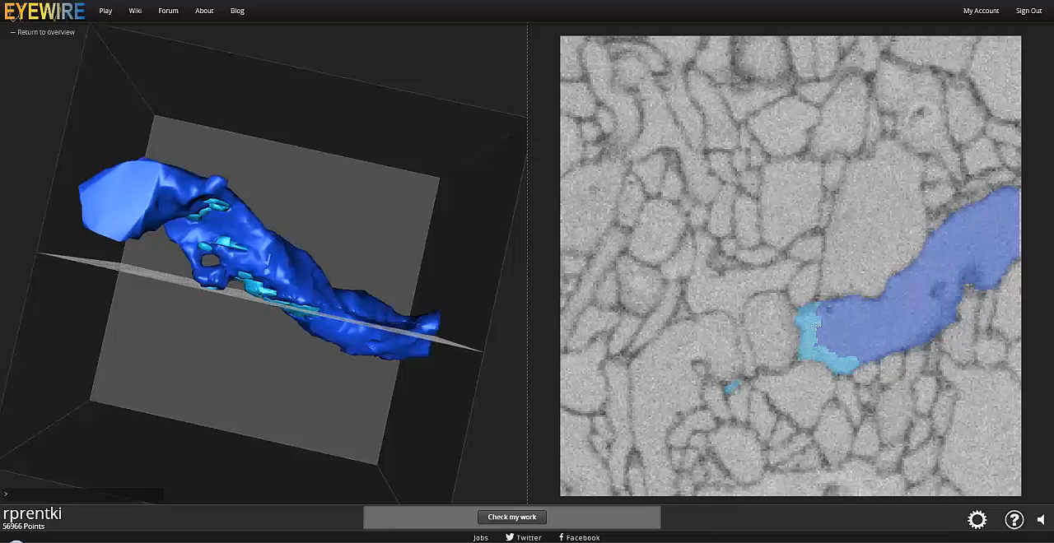